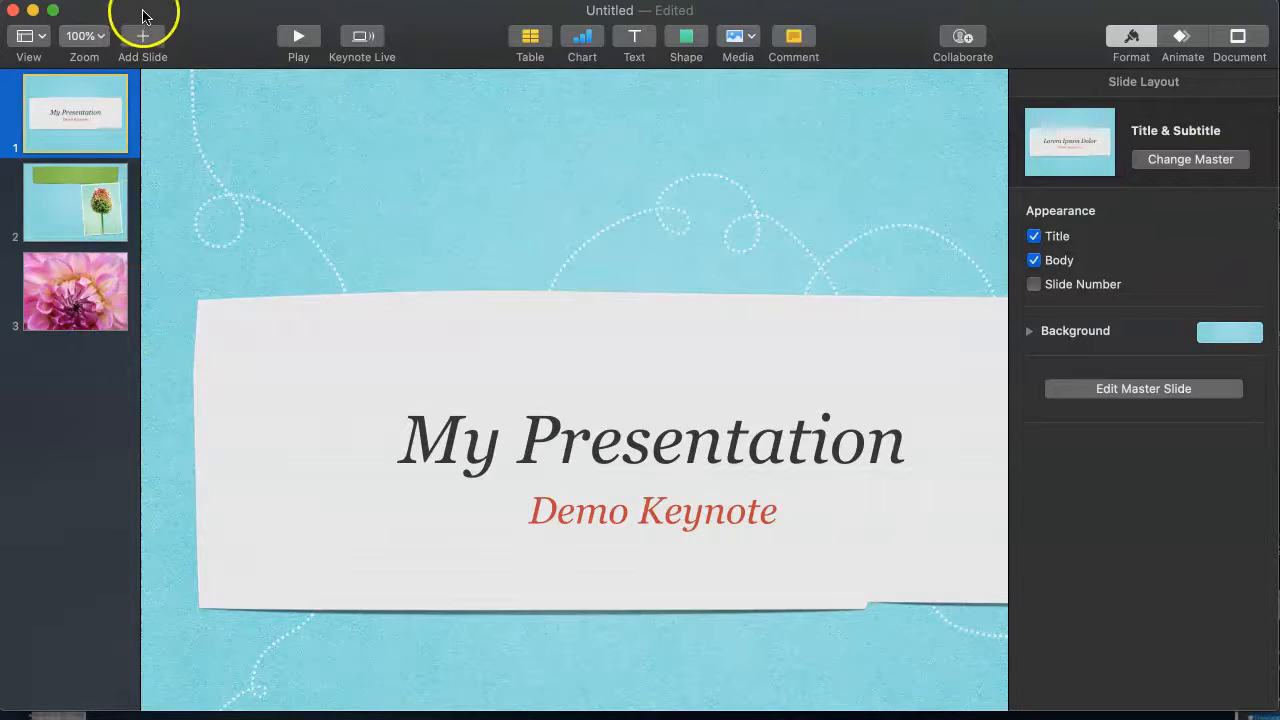
# Step: Start a PowerPoint export via File > Export To, reaching the Export Your Presentation dialog
pyautogui.click(142, 8)
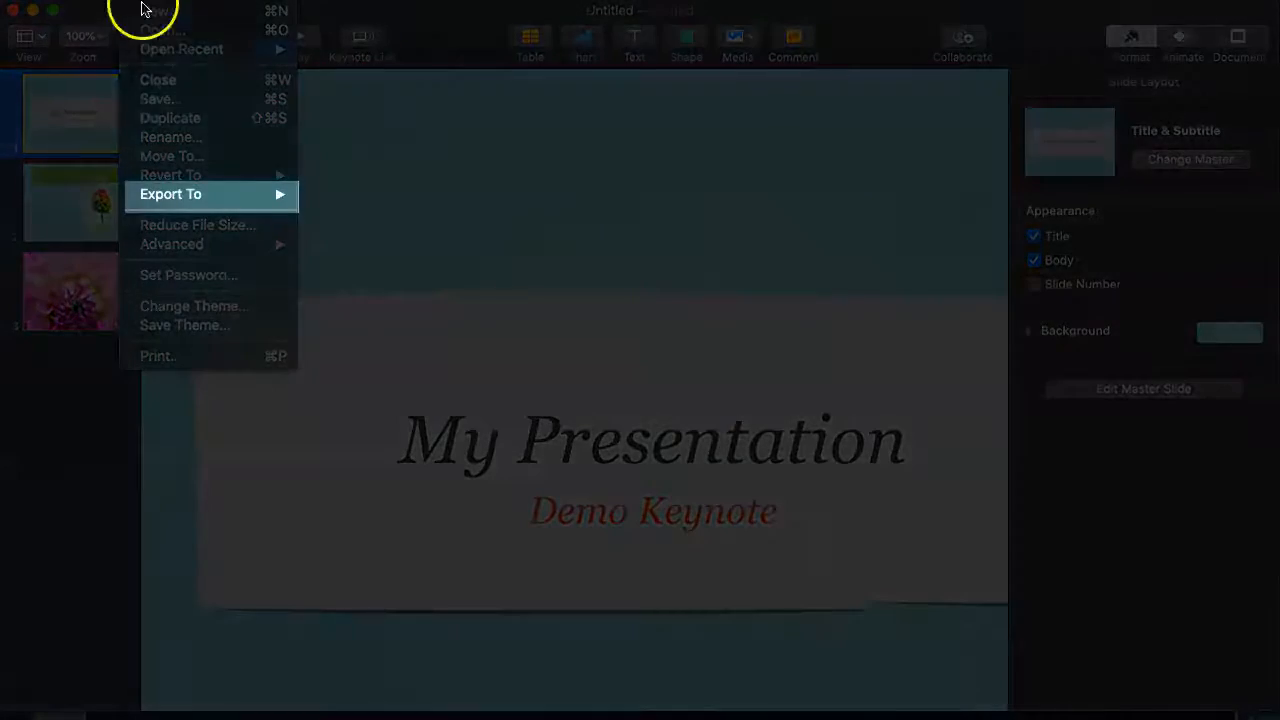
pyautogui.click(170, 194)
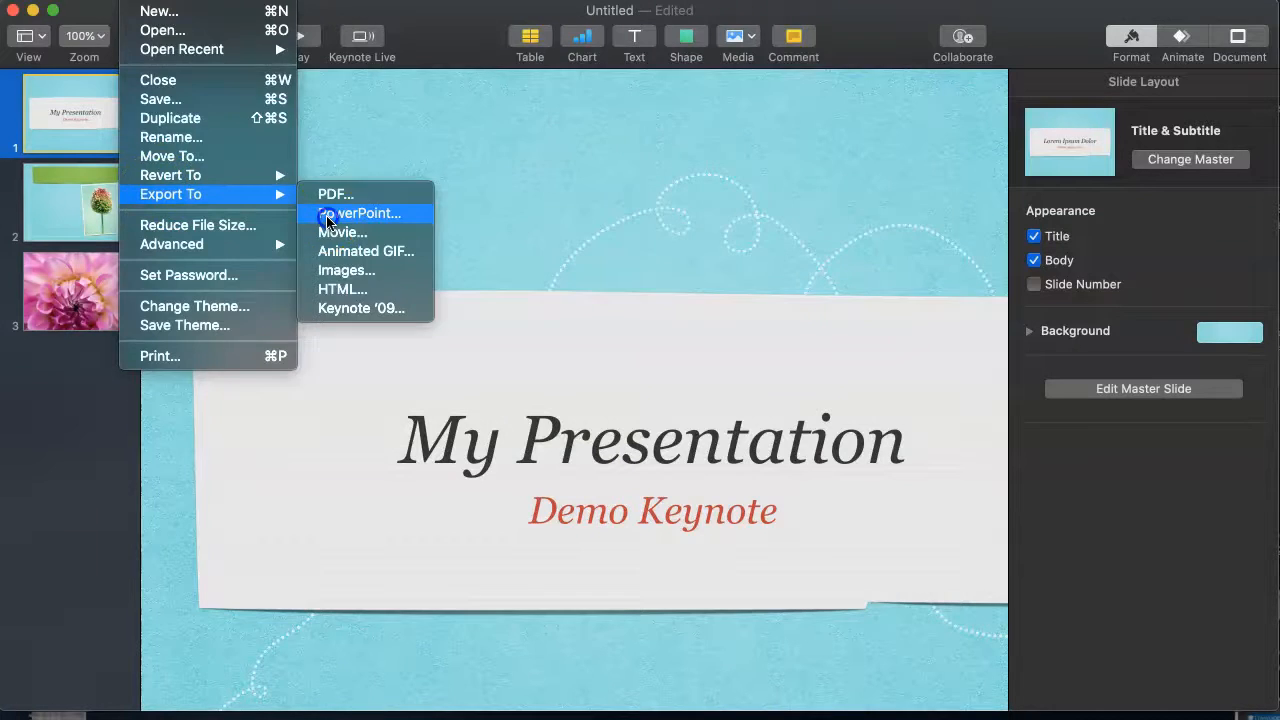
pyautogui.click(360, 212)
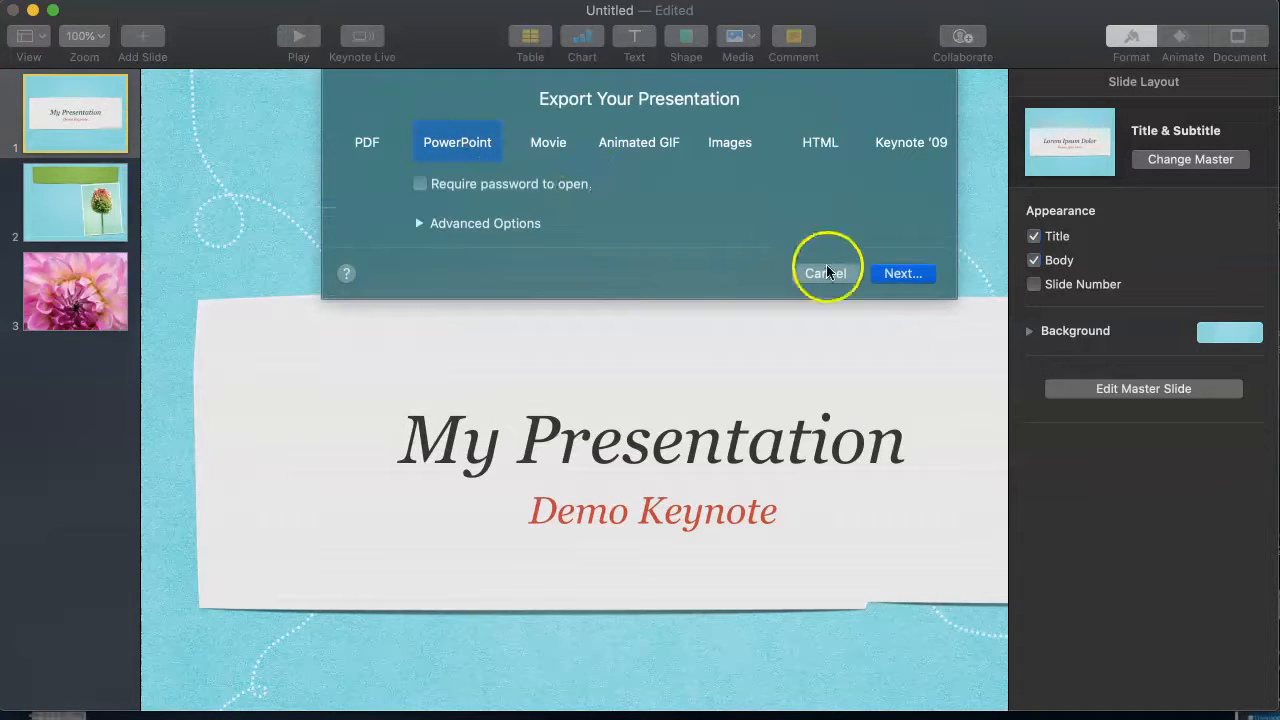
# Step: Export the presentation as a PowerPoint file named 'Demo' into Documents
pyautogui.click(824, 272)
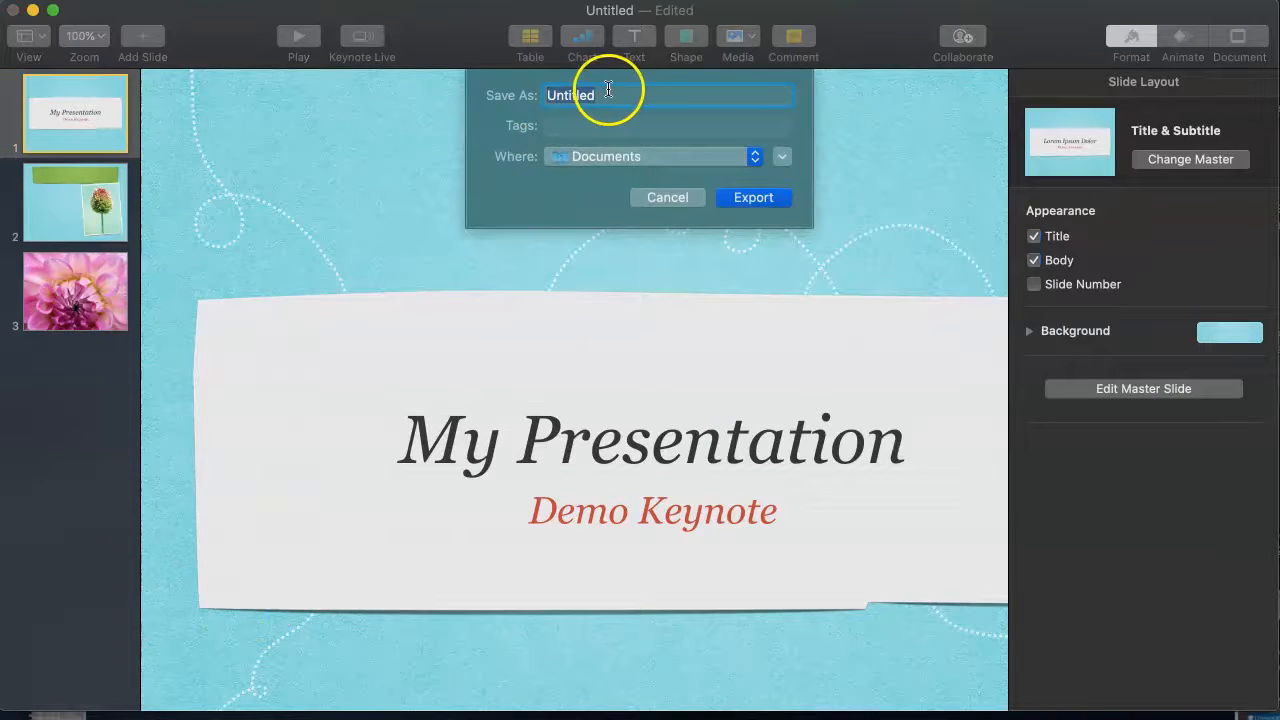
pyautogui.write('Demo')
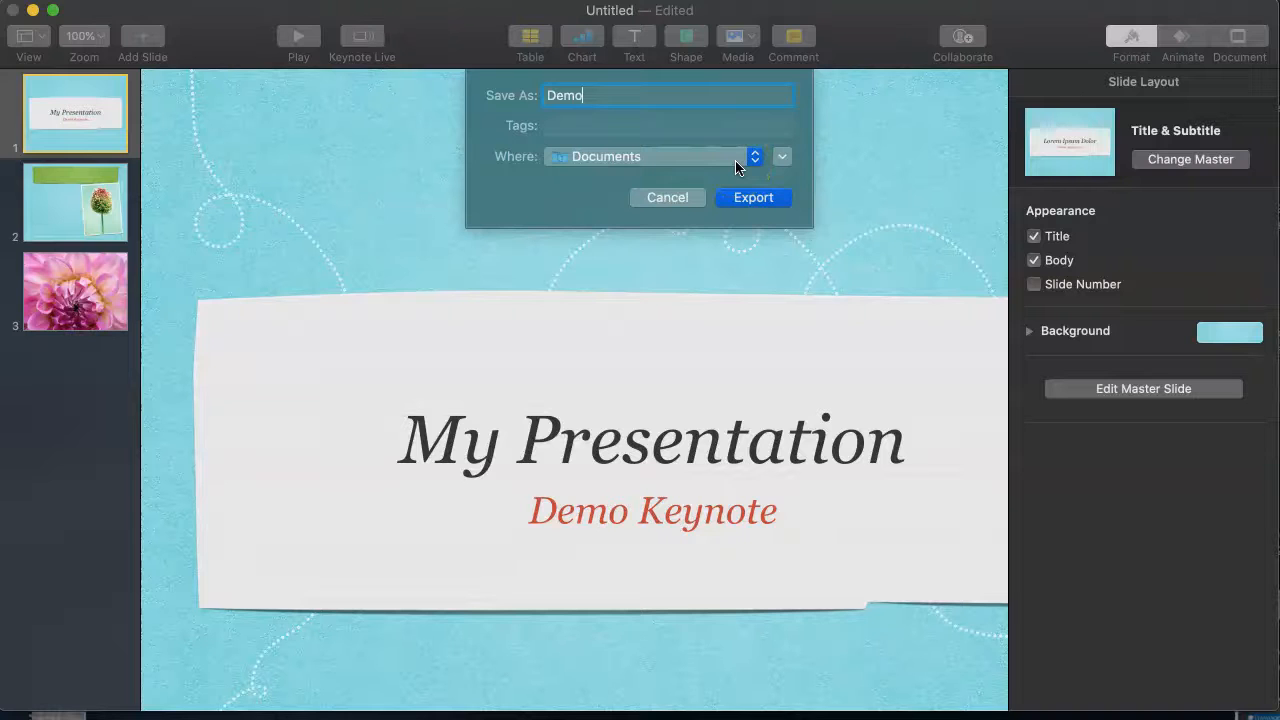
pyautogui.click(752, 198)
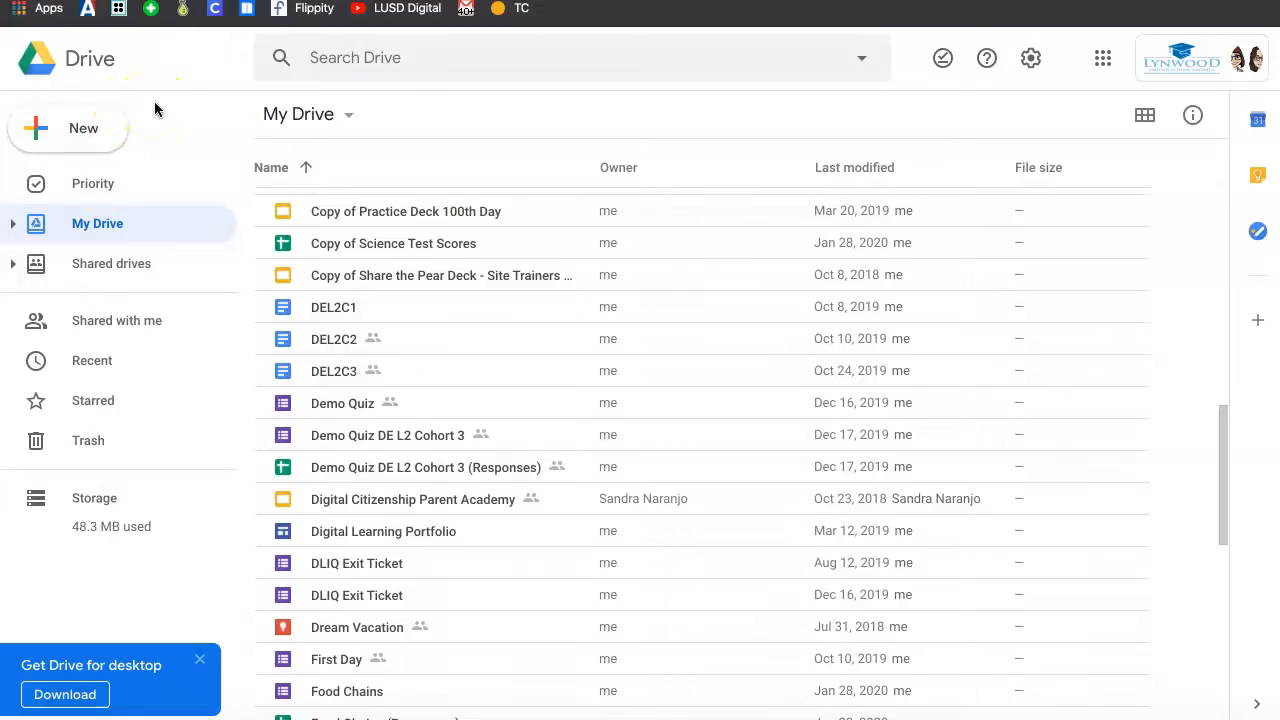
# Step: In Drive Settings, enable 'Convert uploaded files to Google Docs editor format' and save
pyautogui.click(1030, 58)
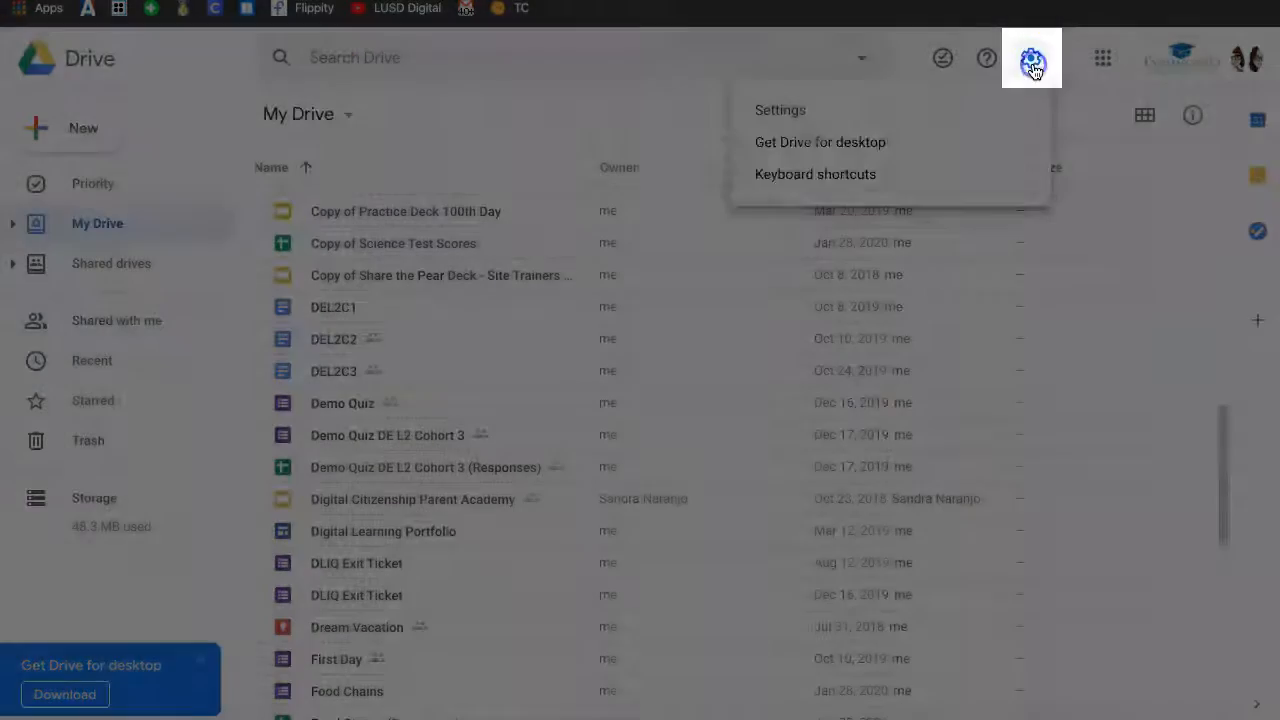
pyautogui.click(984, 96)
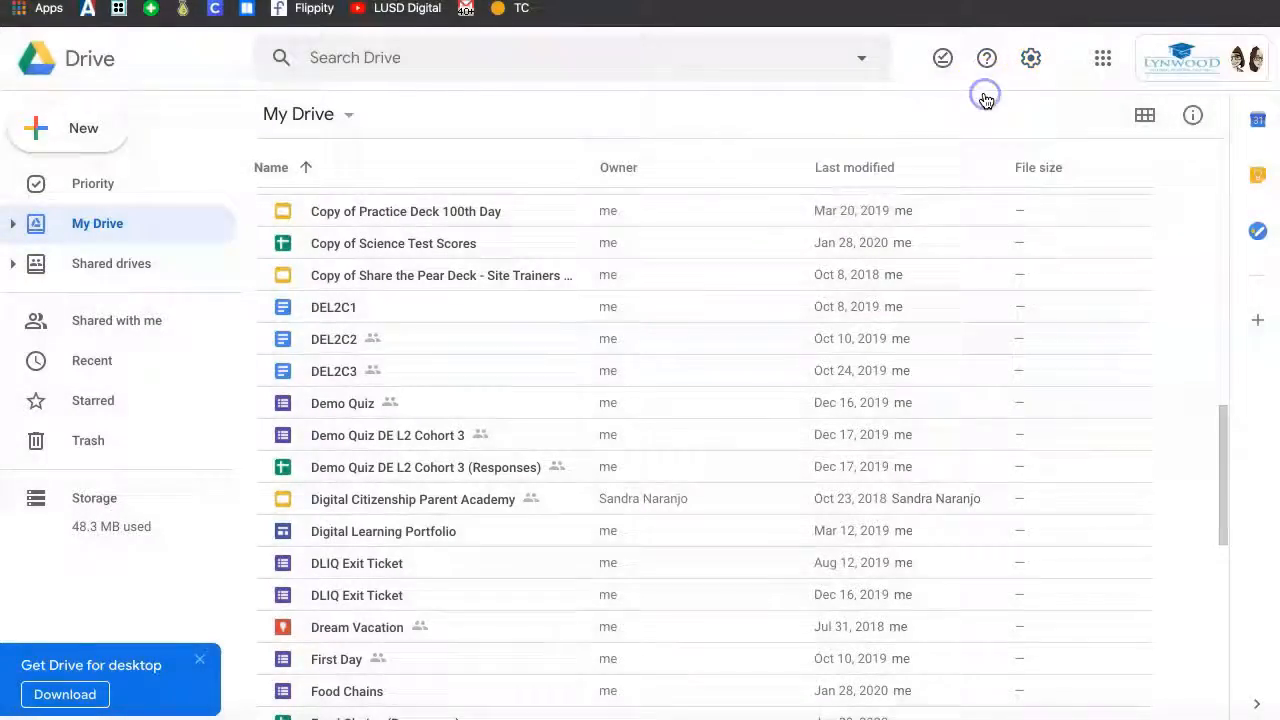
pyautogui.click(1032, 56)
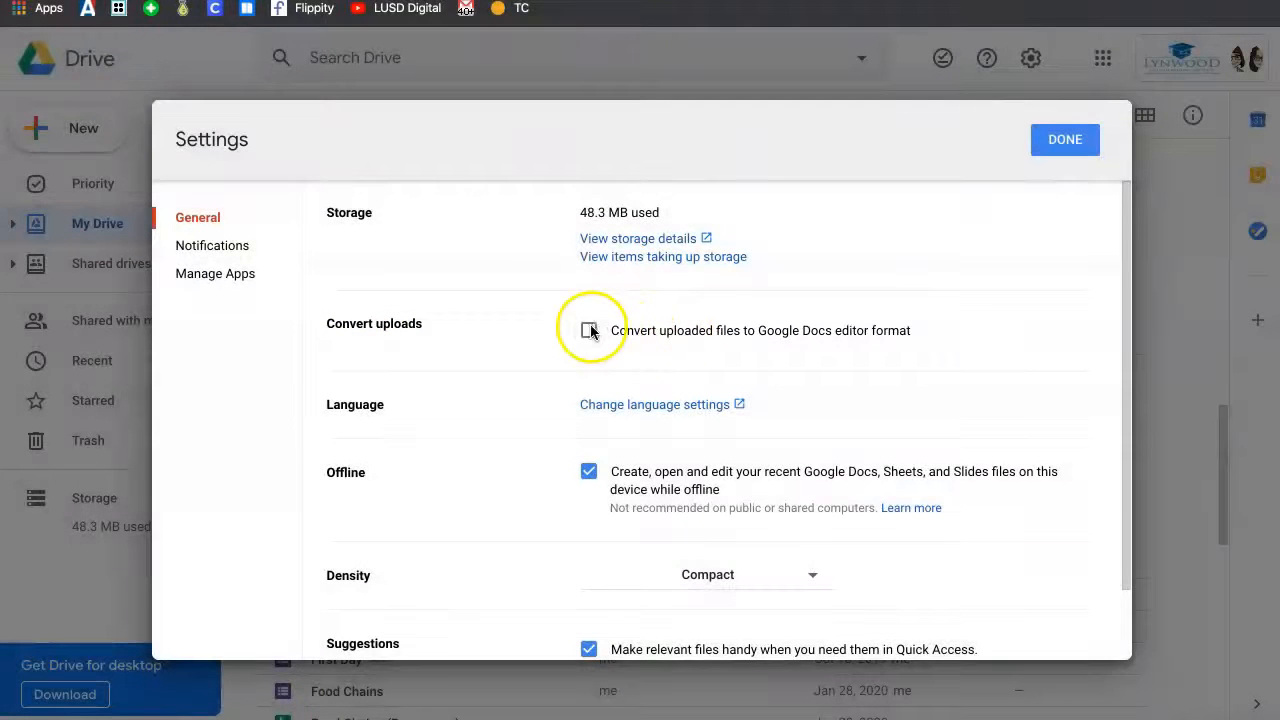
pyautogui.click(588, 330)
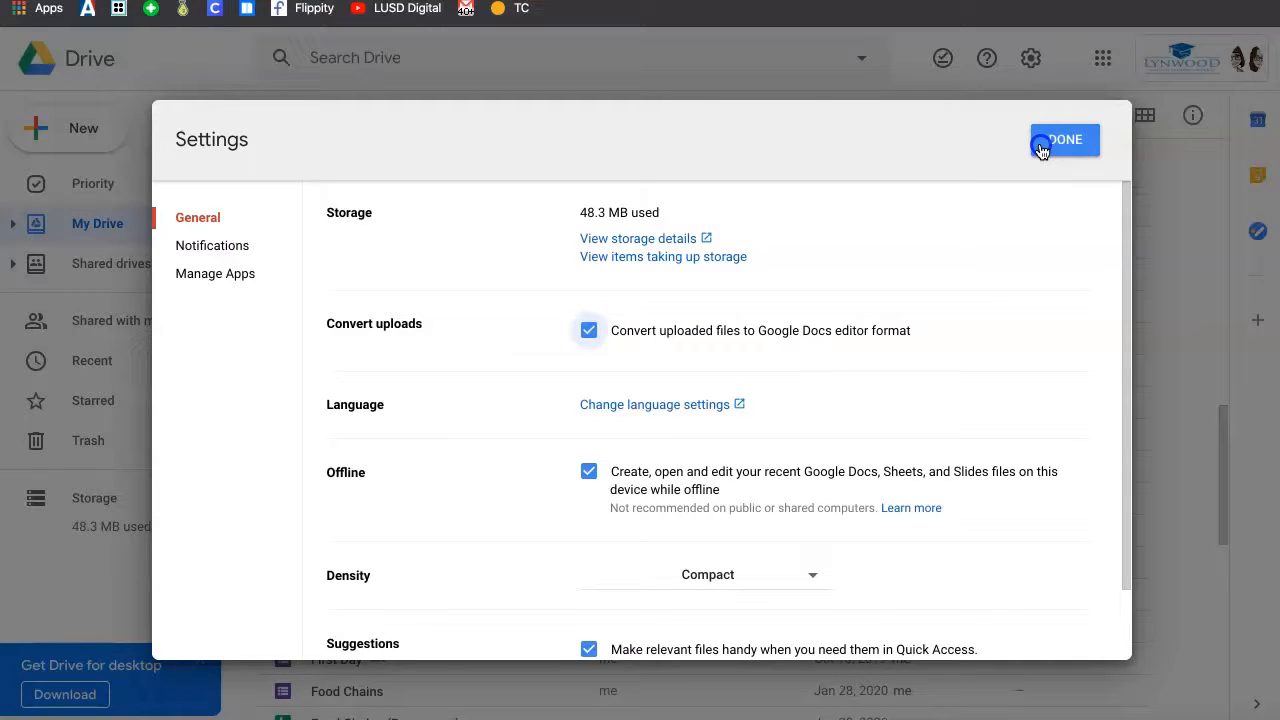
pyautogui.click(1064, 140)
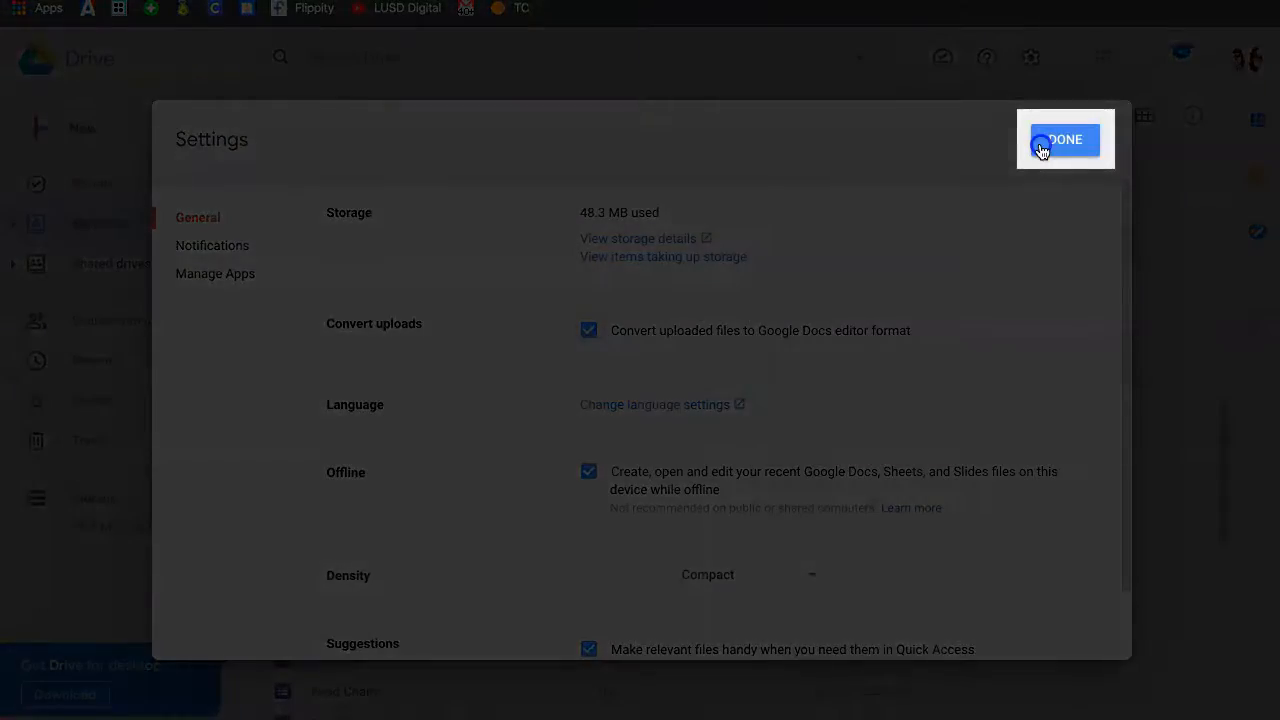
pyautogui.click(1064, 140)
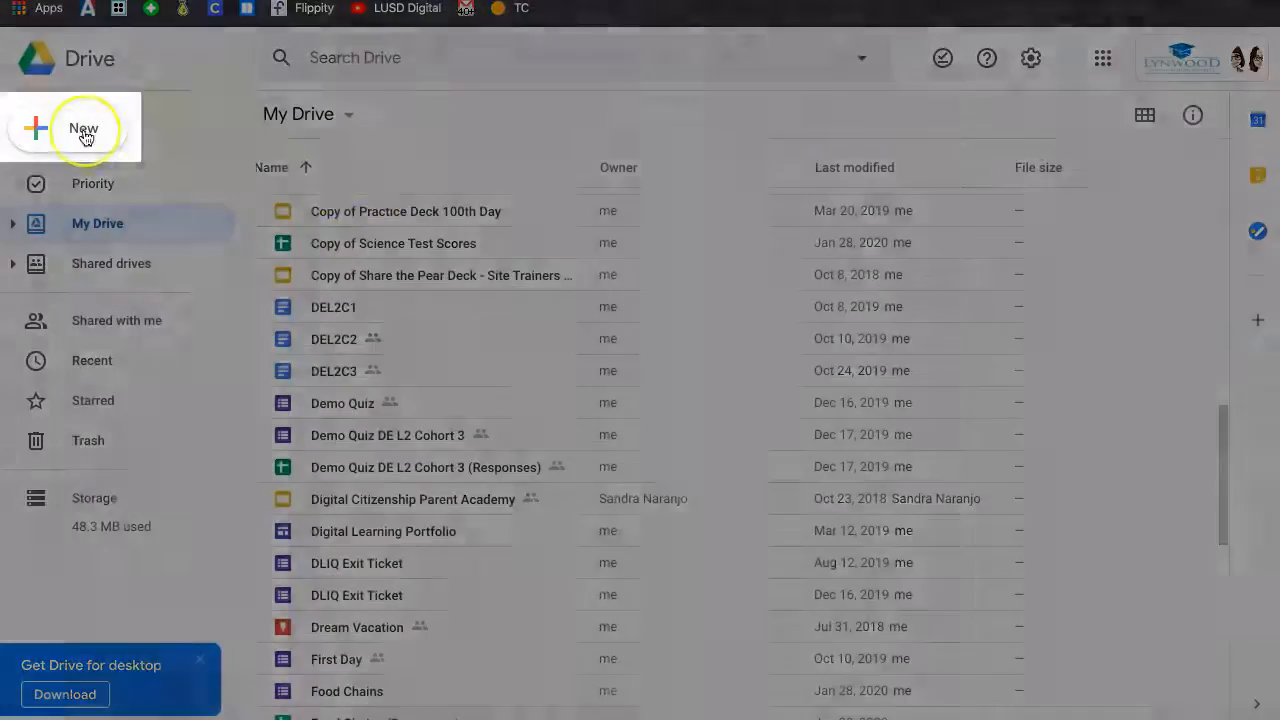
# Step: Upload the Demo PowerPoint from Documents via New > File upload into My Drive
pyautogui.click(84, 128)
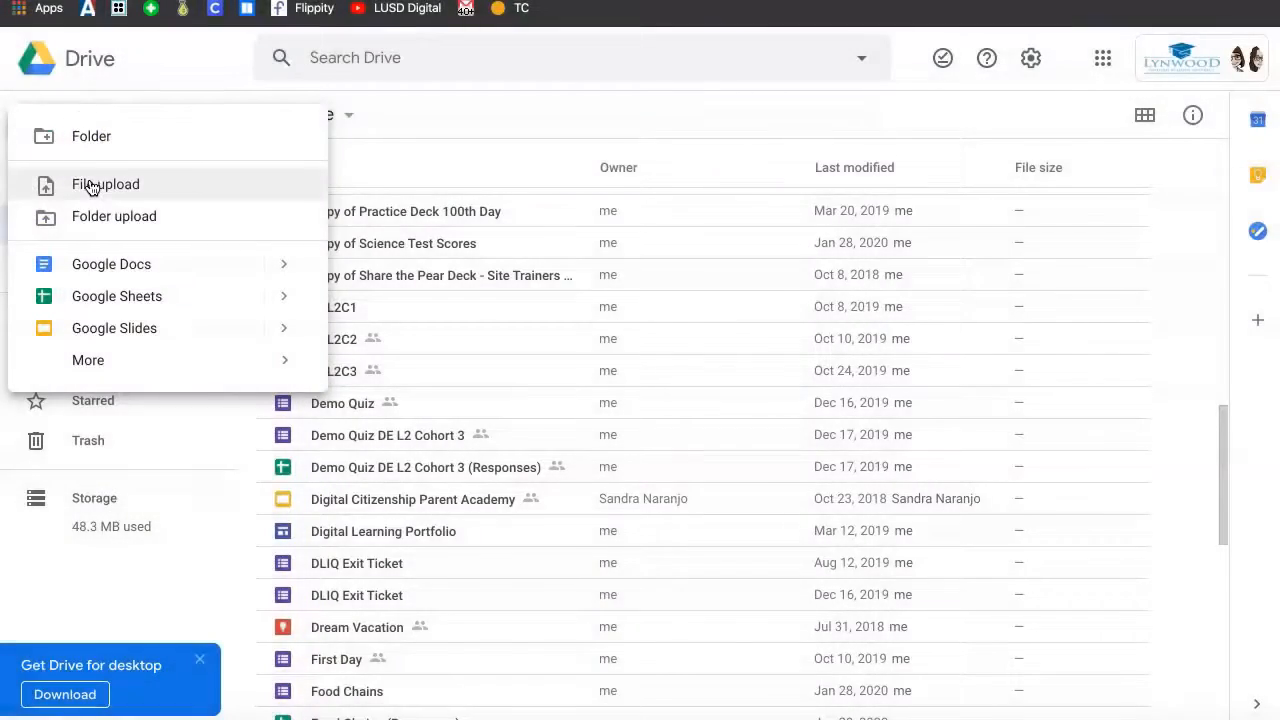
pyautogui.click(104, 184)
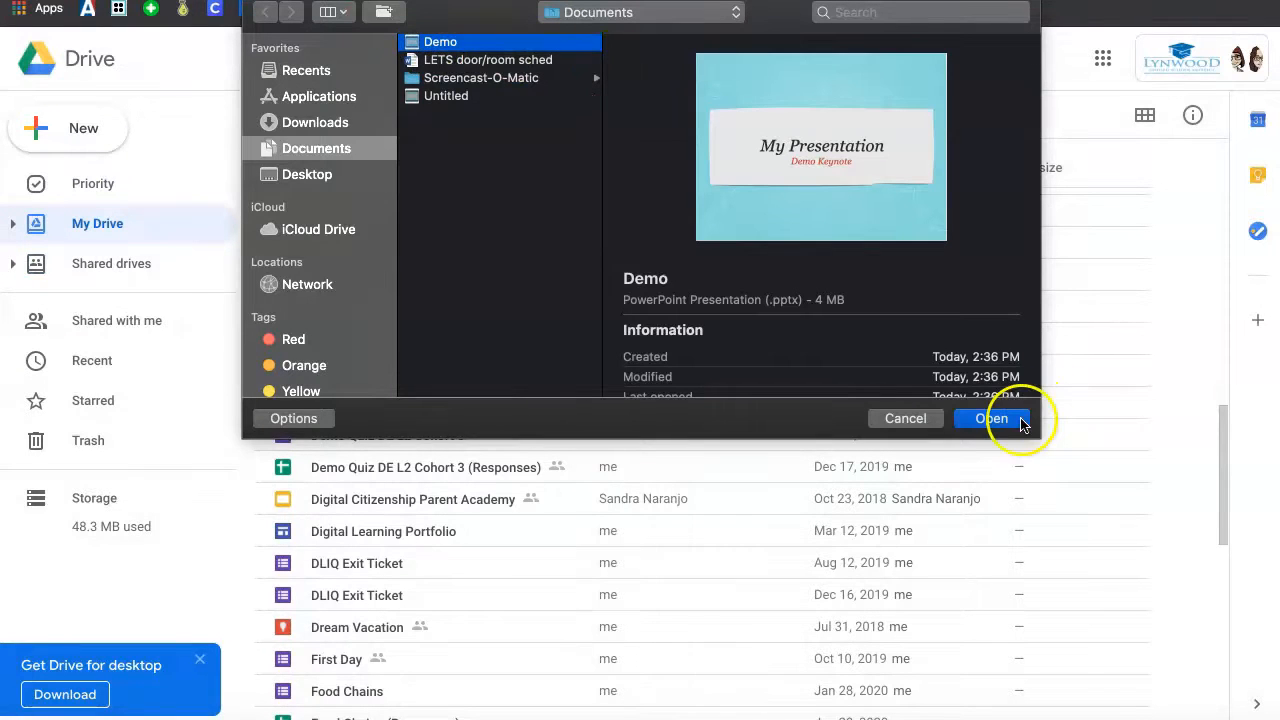
pyautogui.click(992, 418)
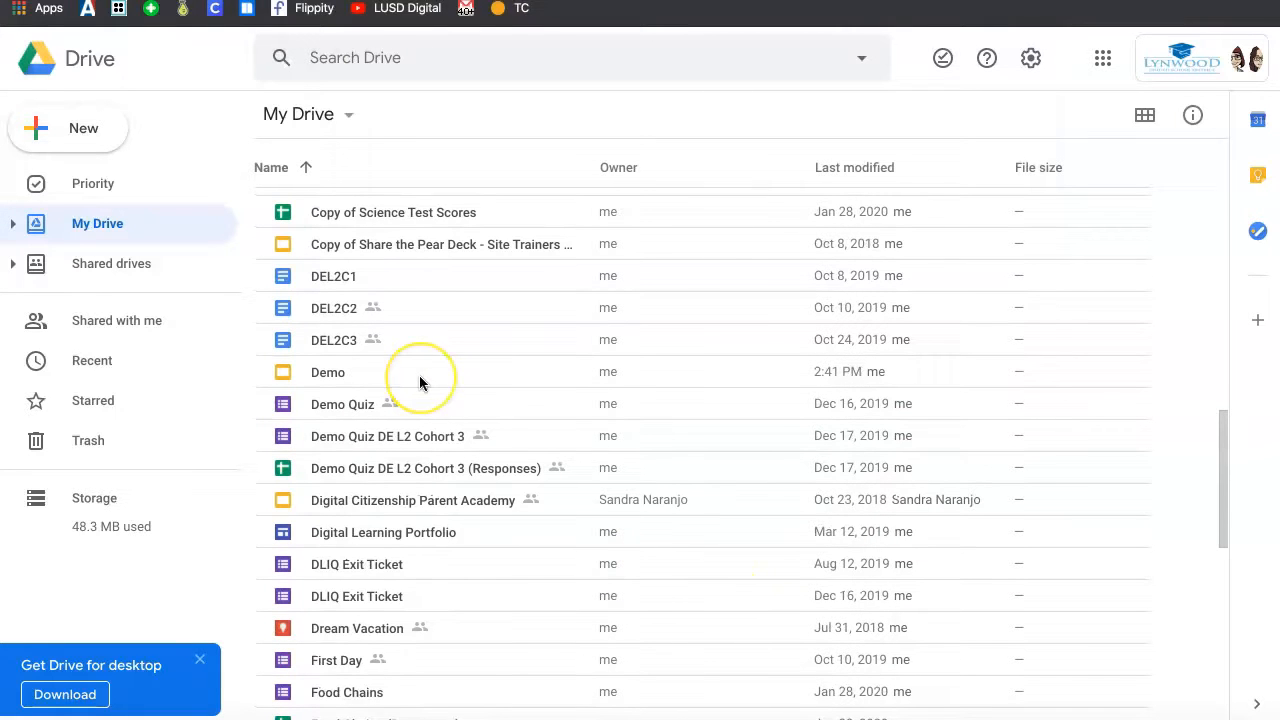
# Step: Open the uploaded Demo file as a three-slide Google Slides deck
pyautogui.click(328, 370)
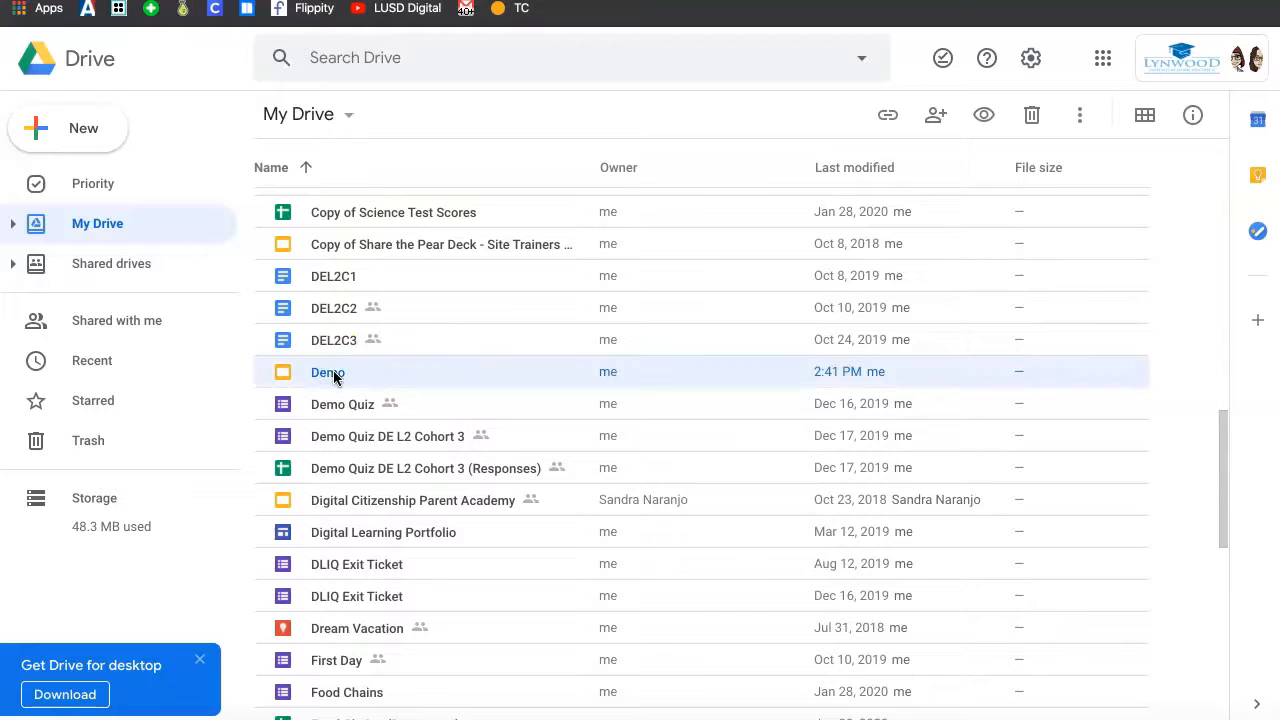
pyautogui.doubleClick(328, 370)
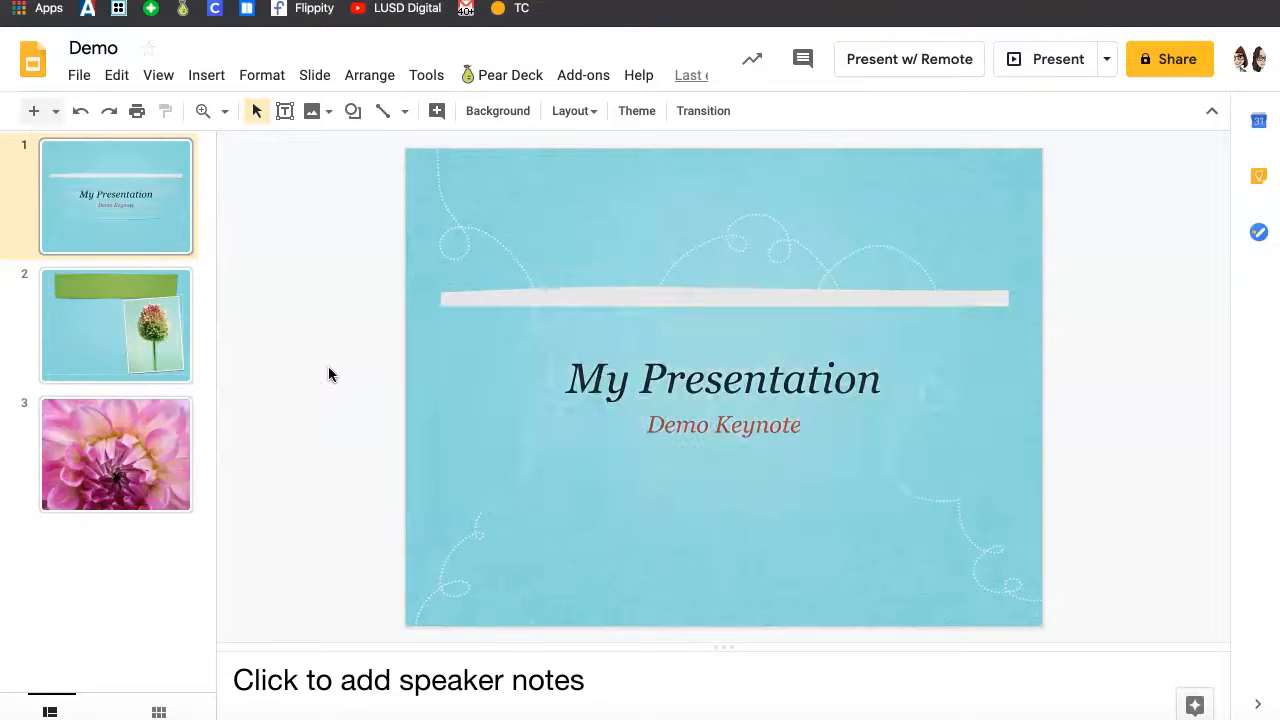